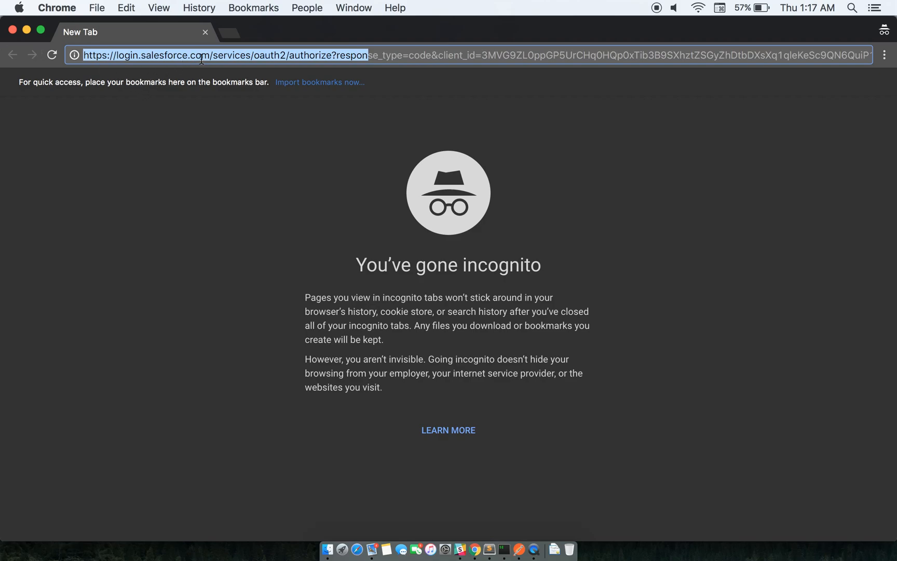
{"action": "mouse_move", "coordinate": [362, 53]}
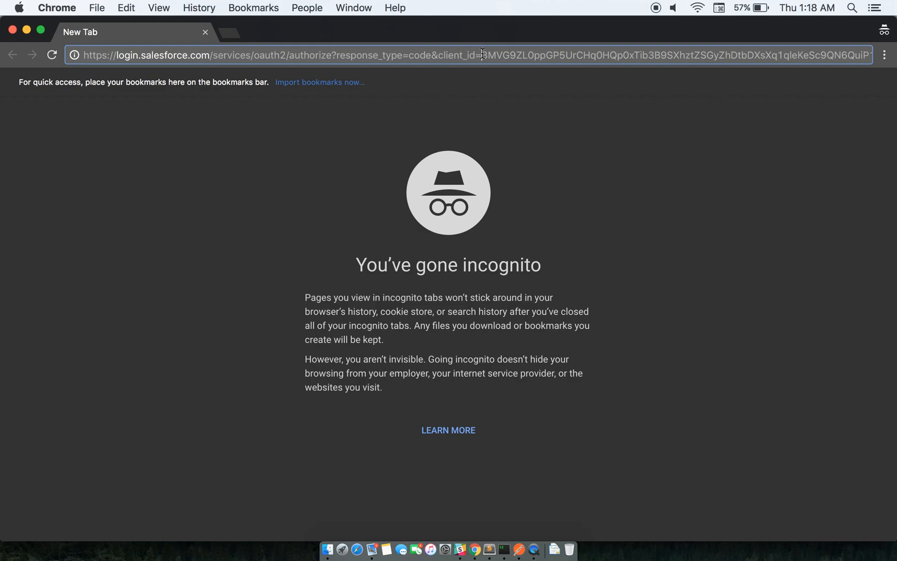
Load the Salesforce oauth2/authorize URL so it redirects to tagbin.in with a code
{"action": "key", "text": "Enter"}
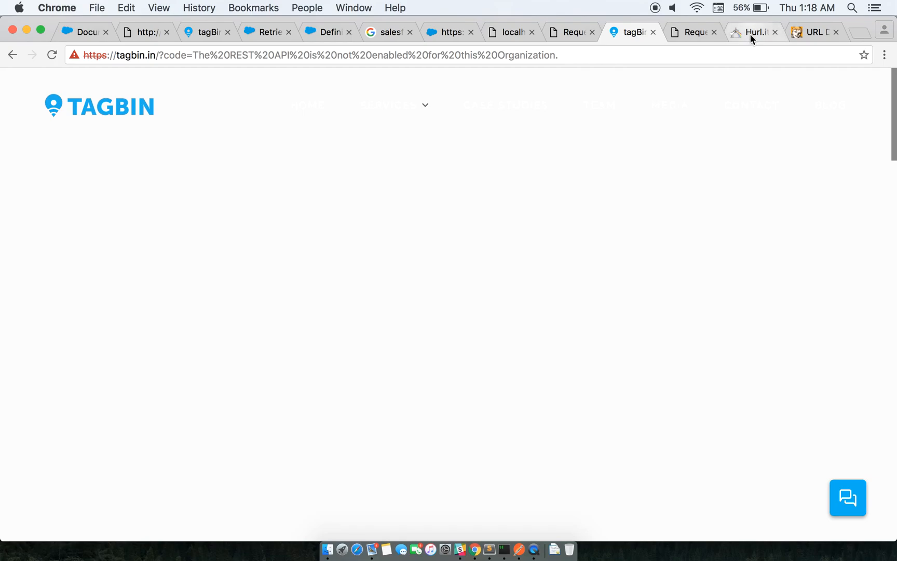
Bring Postman forward to update the oauth2/token request with the new code
{"action": "left_click", "coordinate": [752, 32]}
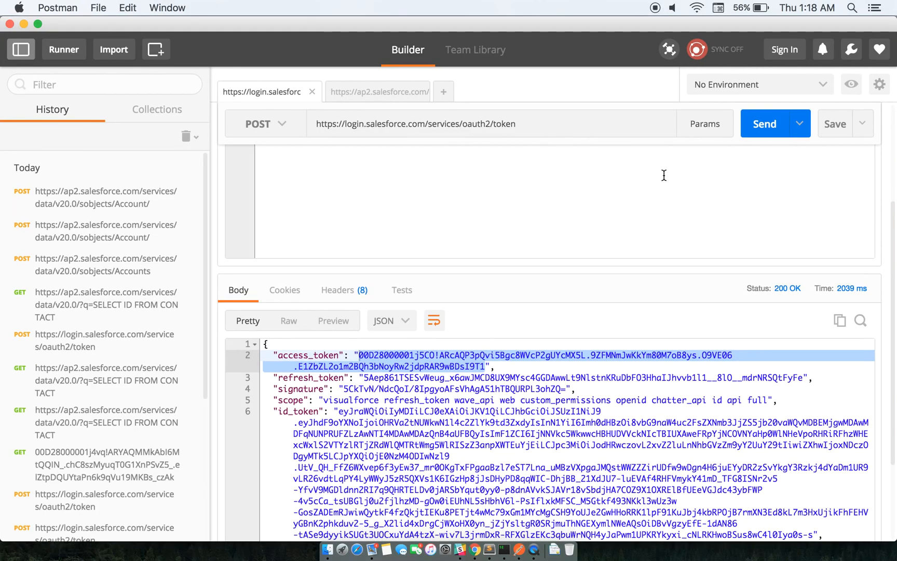
{"action": "mouse_move", "coordinate": [462, 209]}
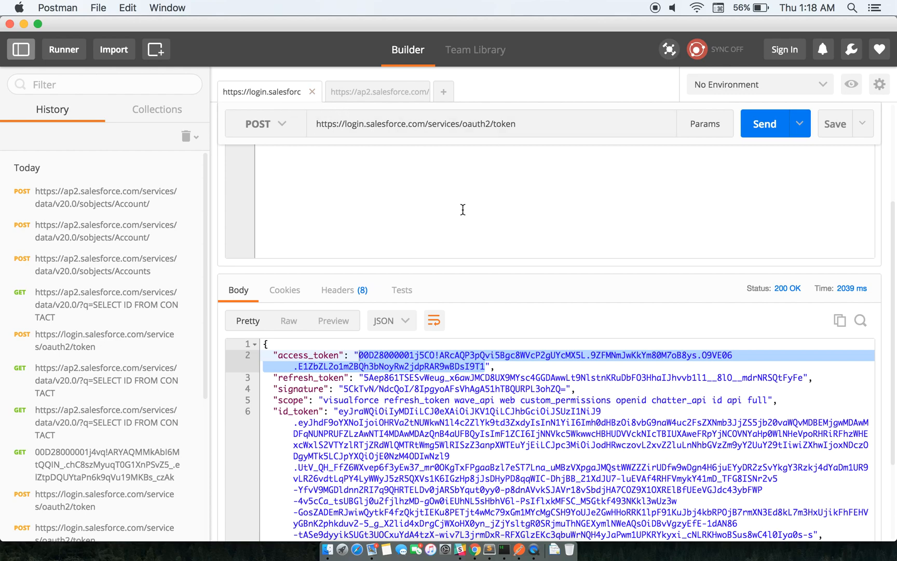
{"action": "mouse_move", "coordinate": [461, 230]}
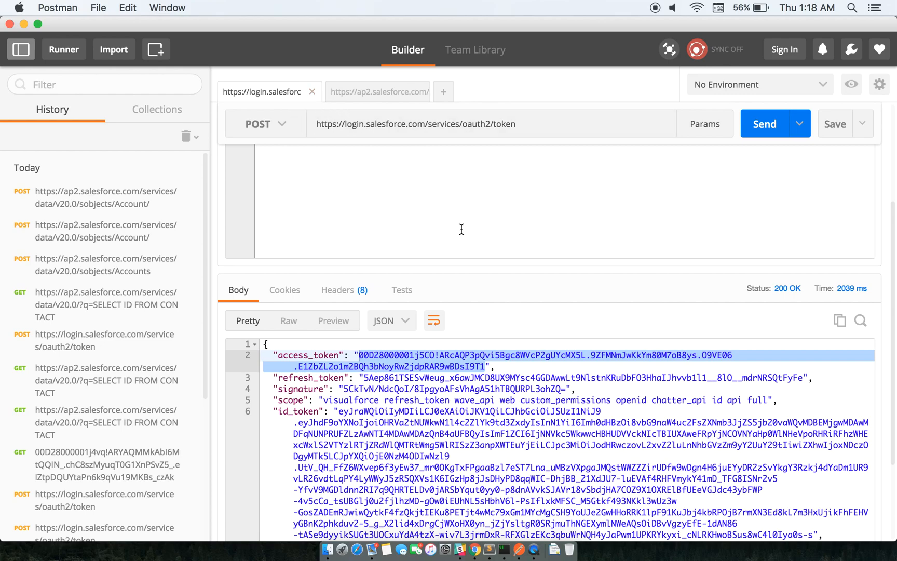
{"action": "mouse_move", "coordinate": [443, 173]}
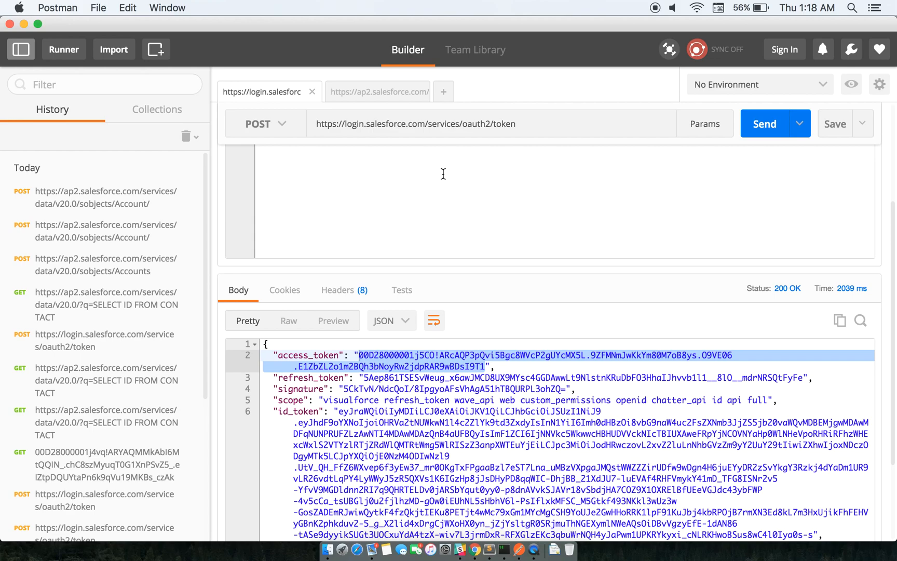
{"action": "mouse_move", "coordinate": [418, 400]}
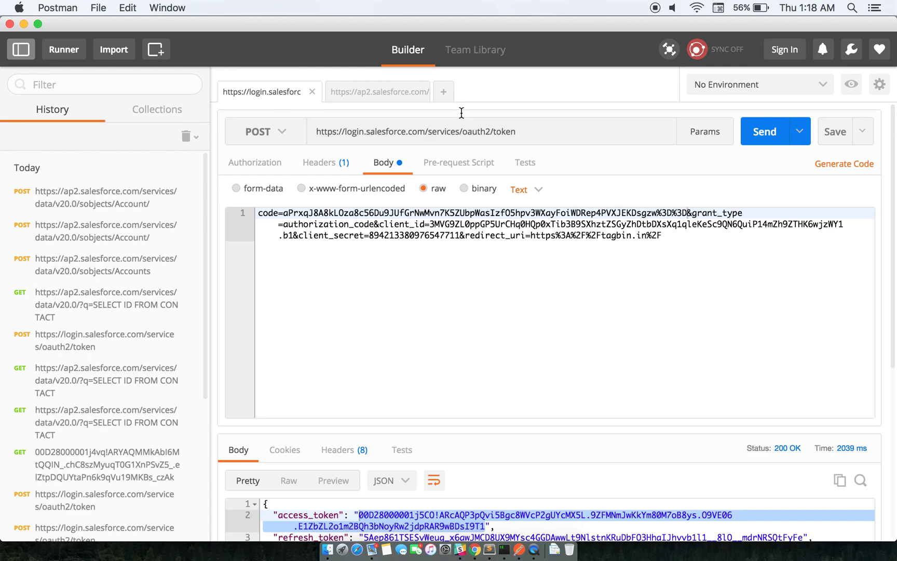
{"action": "mouse_move", "coordinate": [464, 128]}
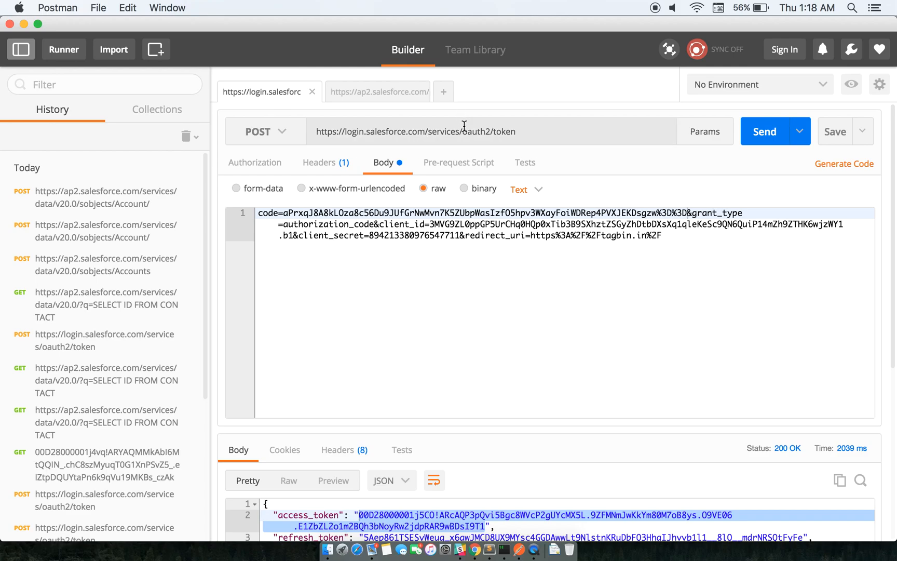
{"action": "mouse_move", "coordinate": [365, 251]}
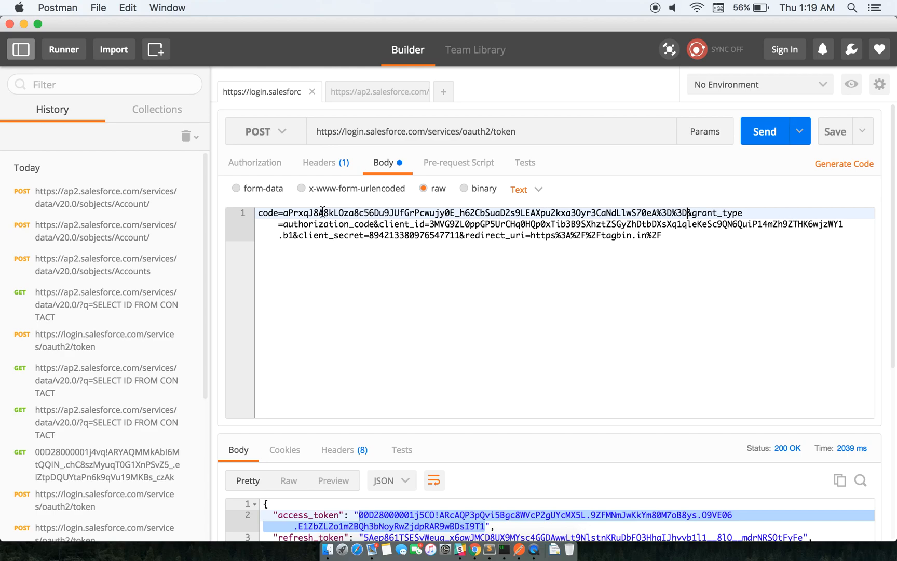
{"action": "mouse_move", "coordinate": [477, 250]}
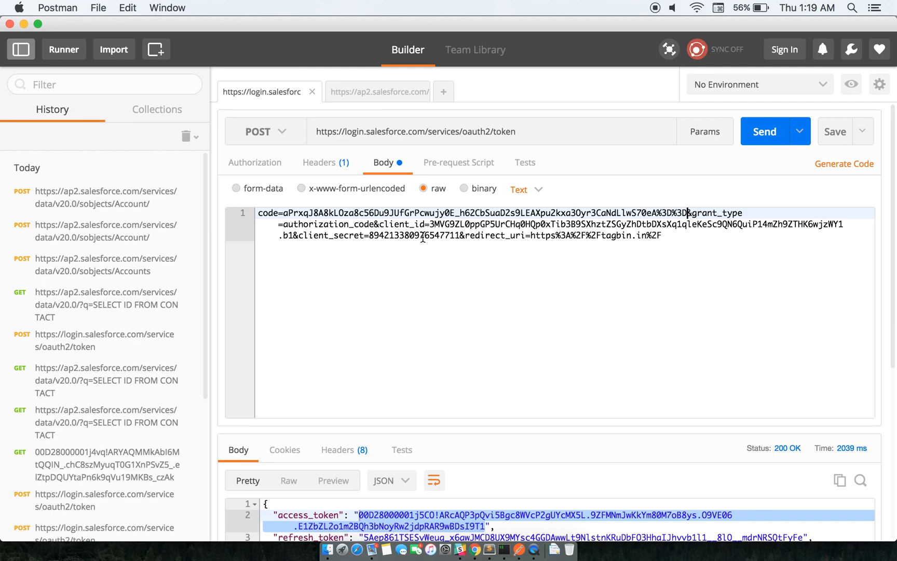
{"action": "mouse_move", "coordinate": [516, 235]}
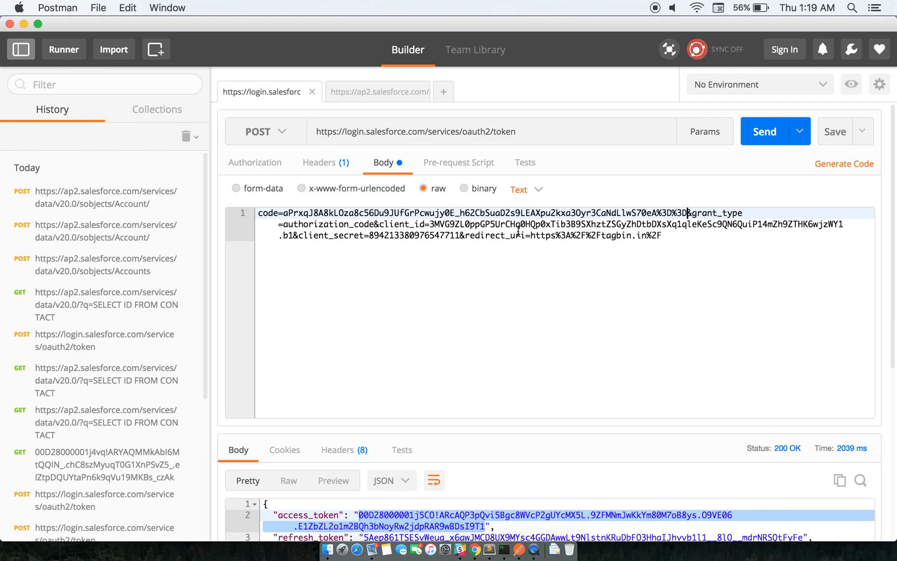
{"action": "mouse_move", "coordinate": [592, 235]}
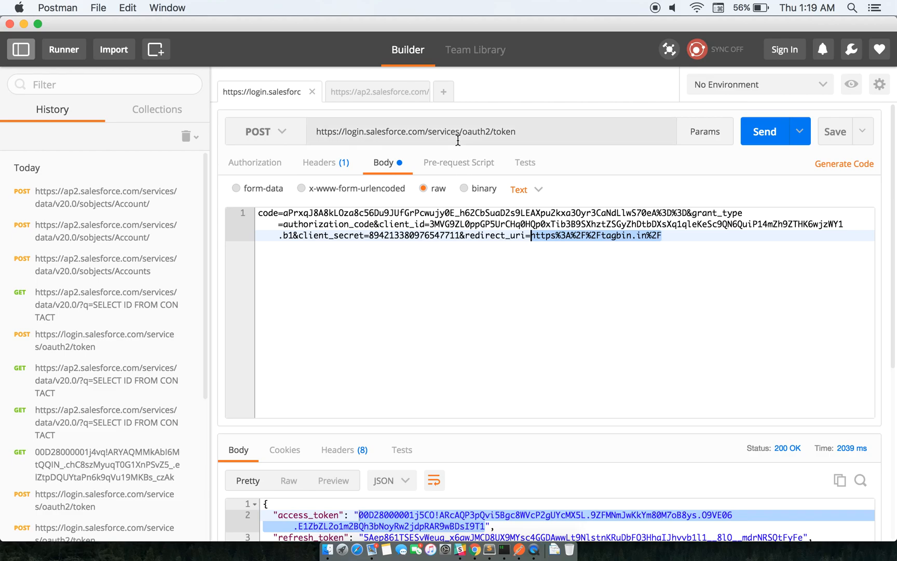
{"action": "mouse_move", "coordinate": [381, 202]}
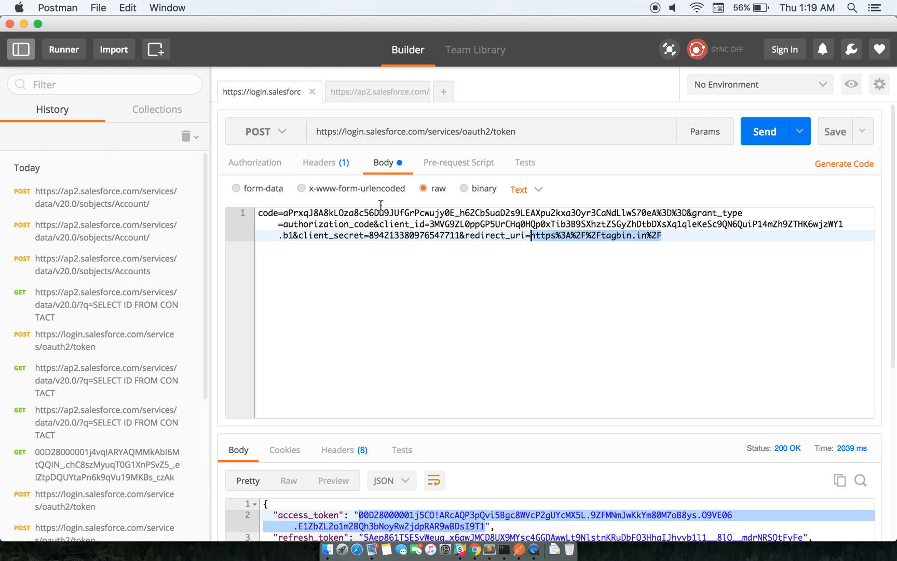
{"action": "mouse_move", "coordinate": [767, 134]}
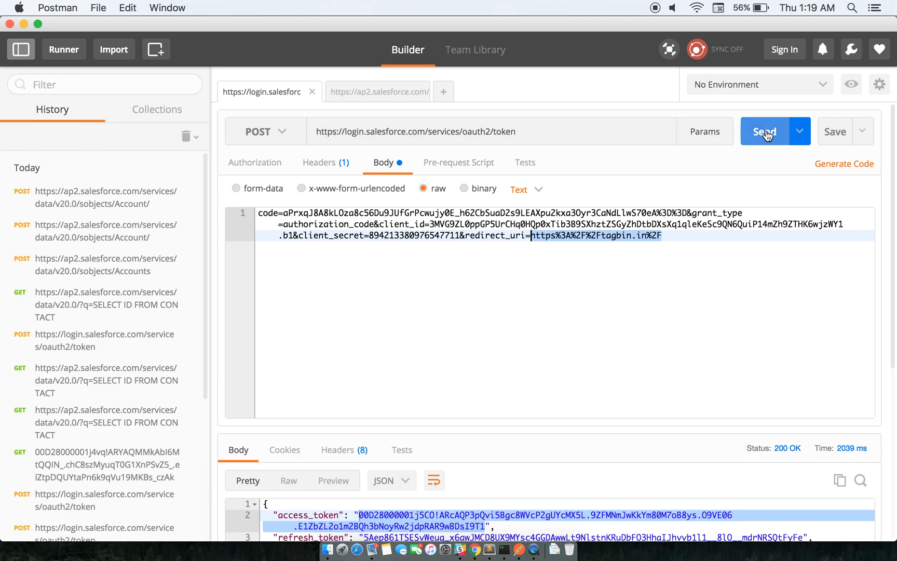
Send the token request, then put the access token in the Account request's Authorization header
{"action": "left_click", "coordinate": [763, 132]}
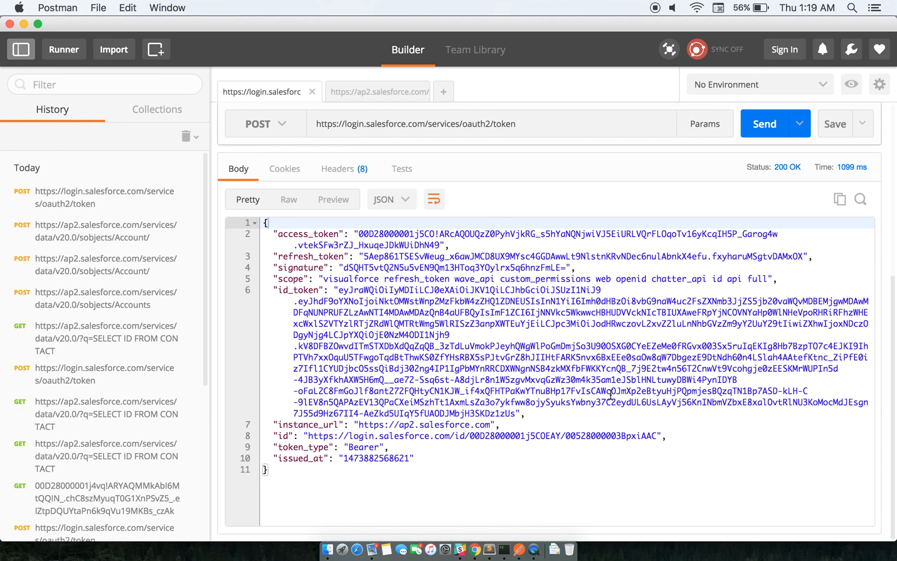
{"action": "mouse_move", "coordinate": [364, 468]}
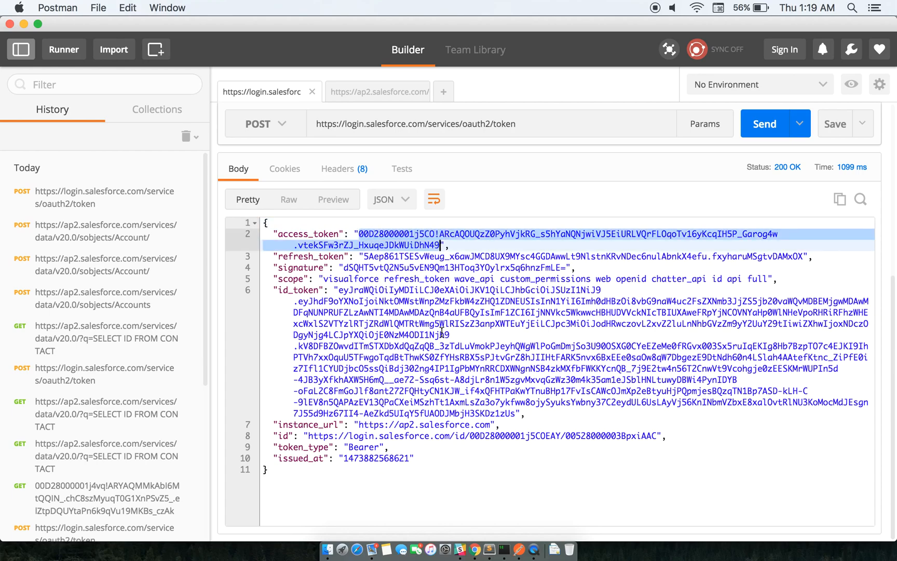
{"action": "mouse_move", "coordinate": [388, 212]}
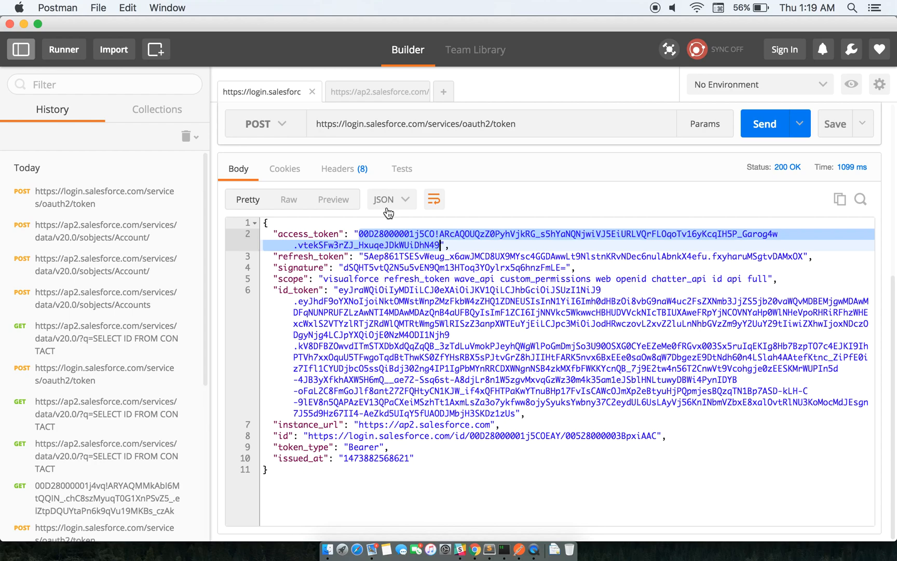
{"action": "left_click", "coordinate": [378, 92]}
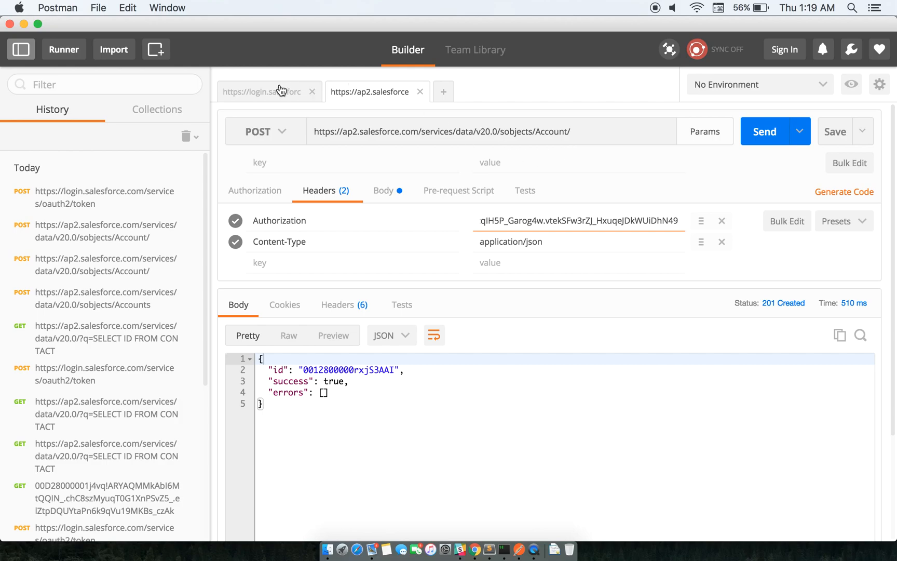
{"action": "left_click", "coordinate": [262, 92]}
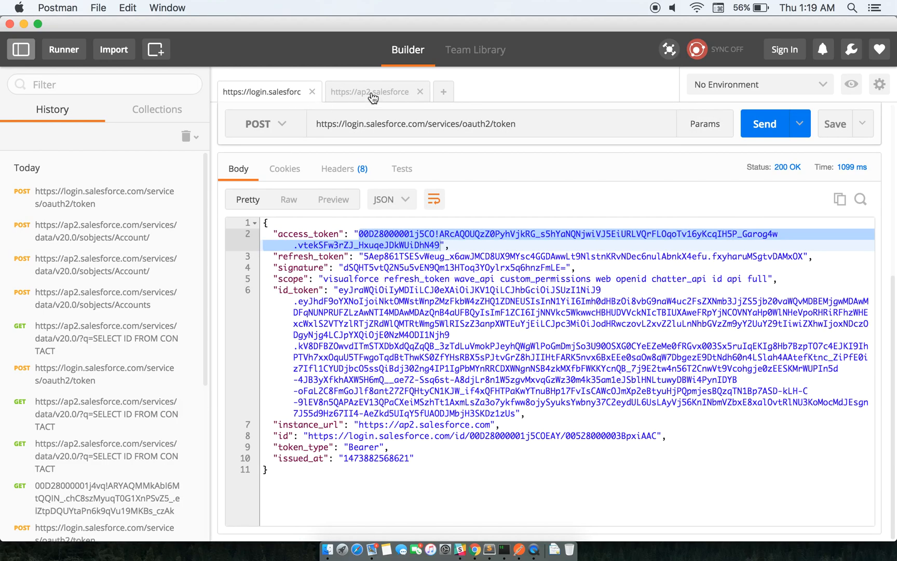
{"action": "left_click", "coordinate": [370, 91]}
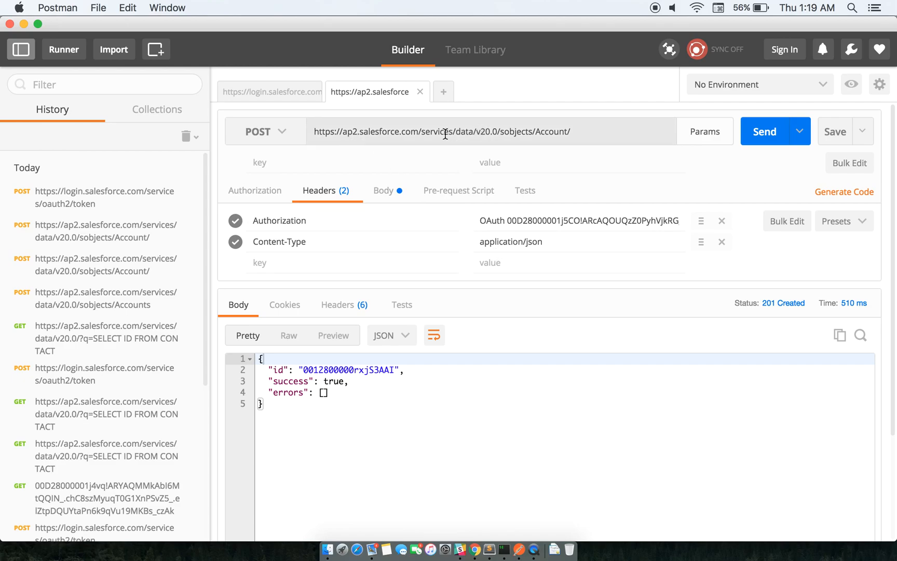
{"action": "left_click", "coordinate": [263, 92]}
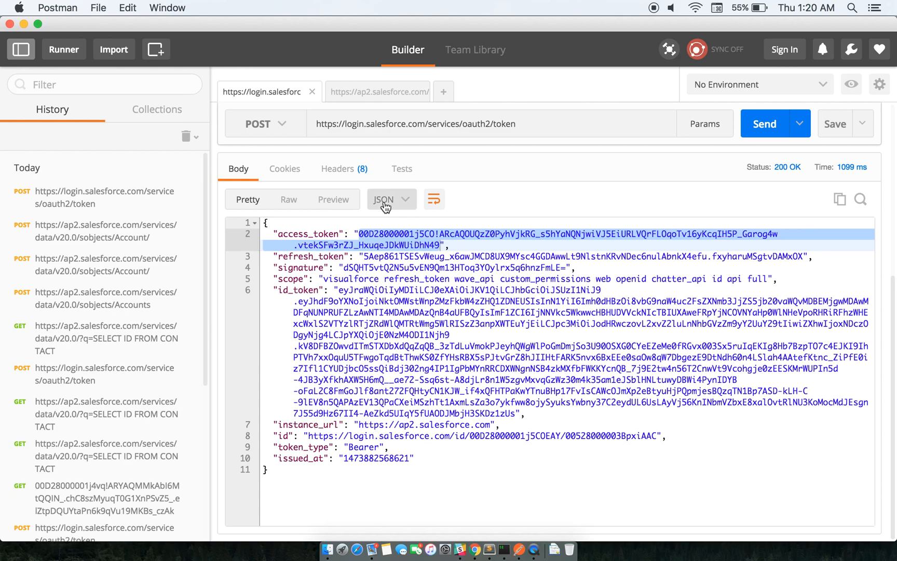
{"action": "left_click", "coordinate": [379, 92]}
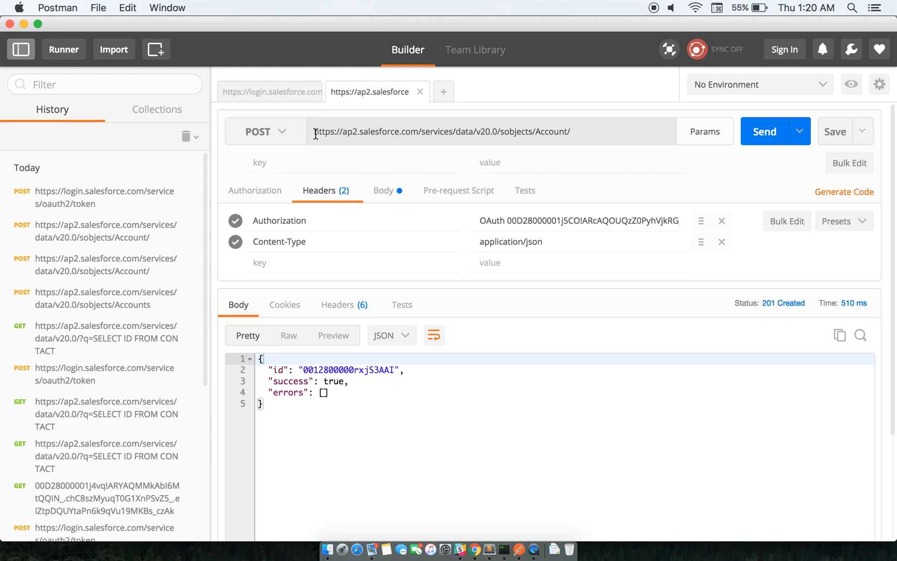
{"action": "double_click", "coordinate": [366, 132]}
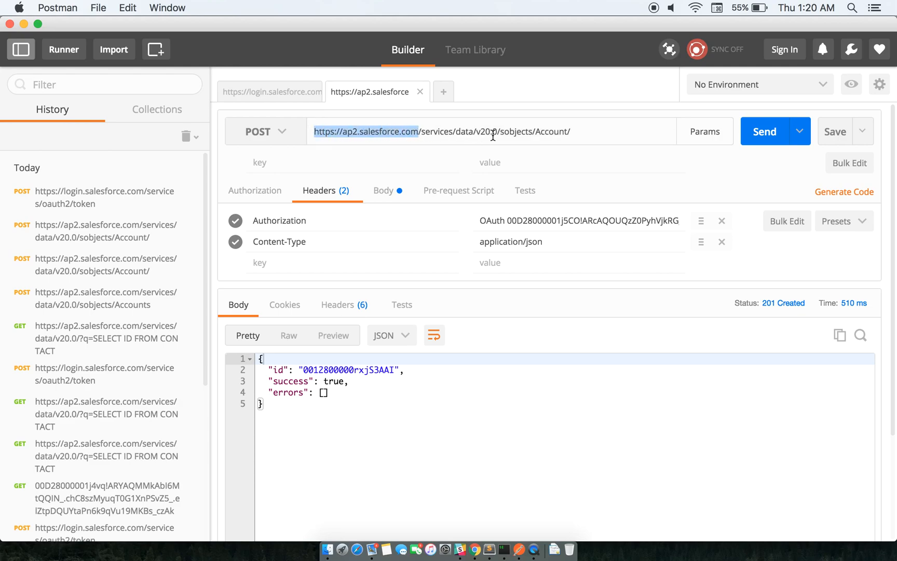
{"action": "mouse_move", "coordinate": [524, 131]}
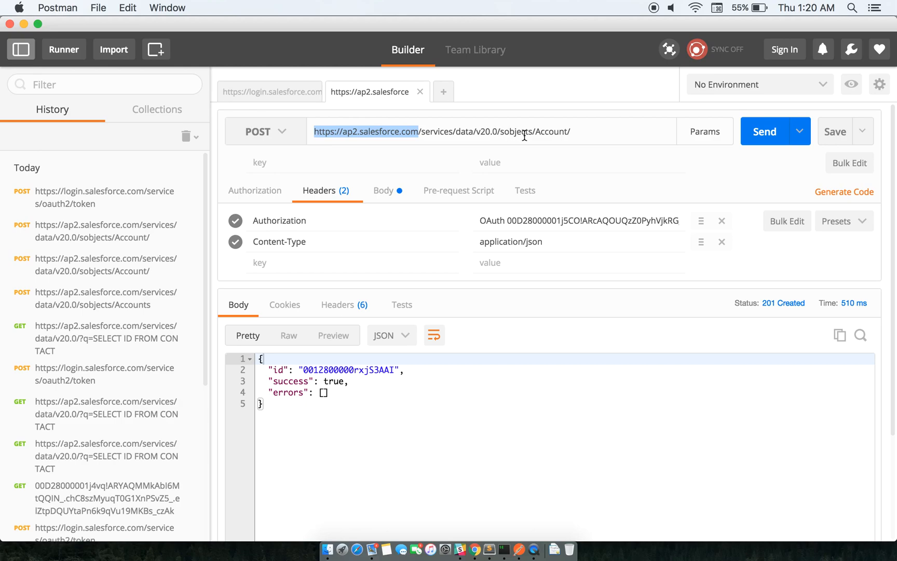
{"action": "mouse_move", "coordinate": [551, 131]}
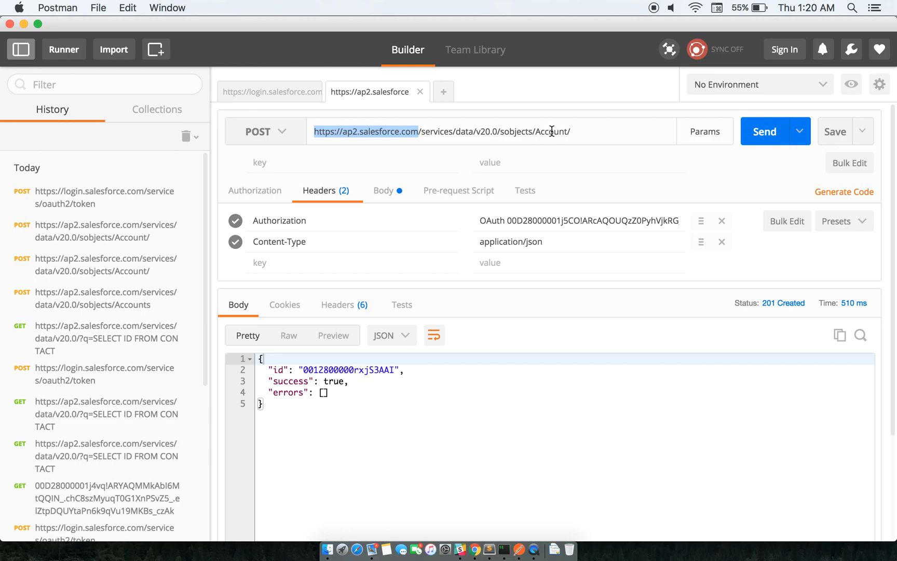
{"action": "double_click", "coordinate": [553, 132]}
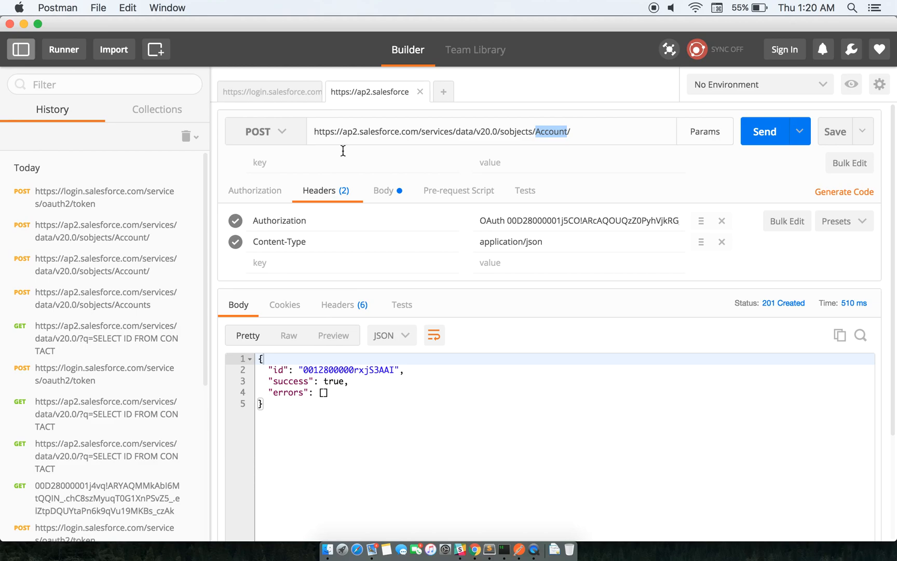
Replace the JSON body's Name value with 'Eazehub Accou…'
{"action": "left_click", "coordinate": [383, 191]}
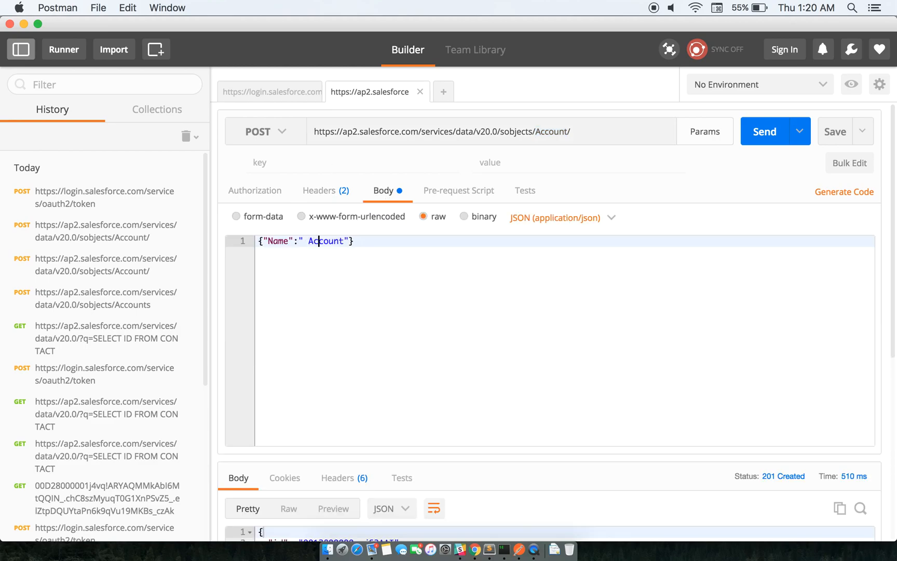
{"action": "key", "text": "Backspace"}
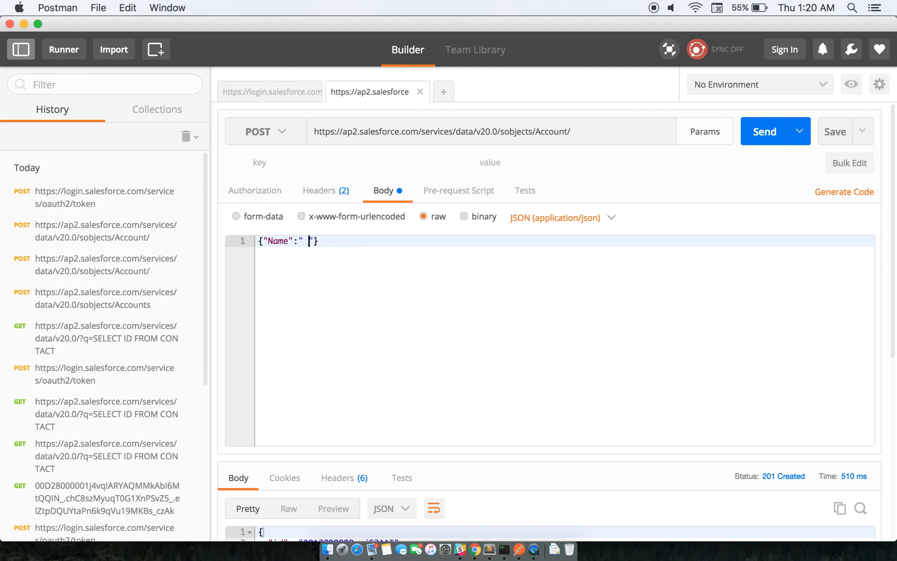
{"action": "type", "text": "\""}
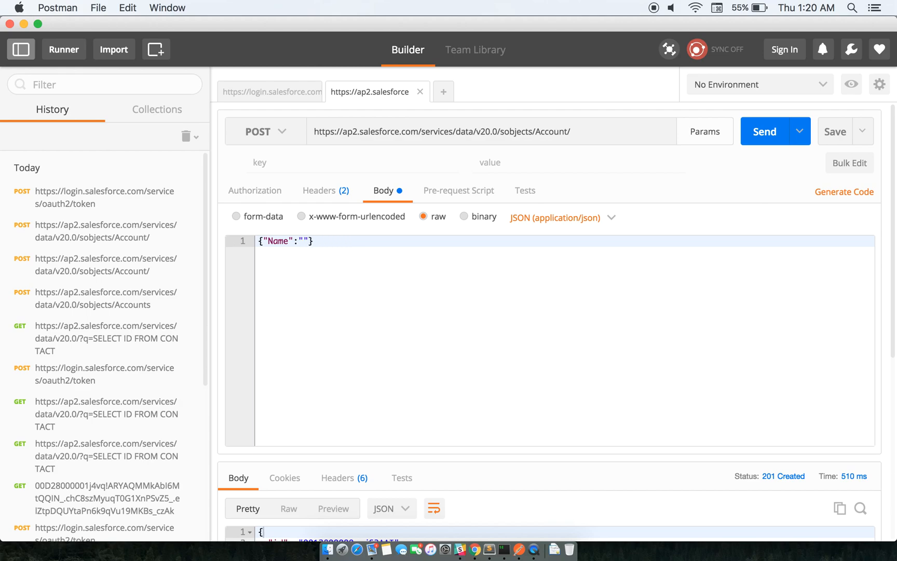
{"action": "type", "text": "Eaze"}
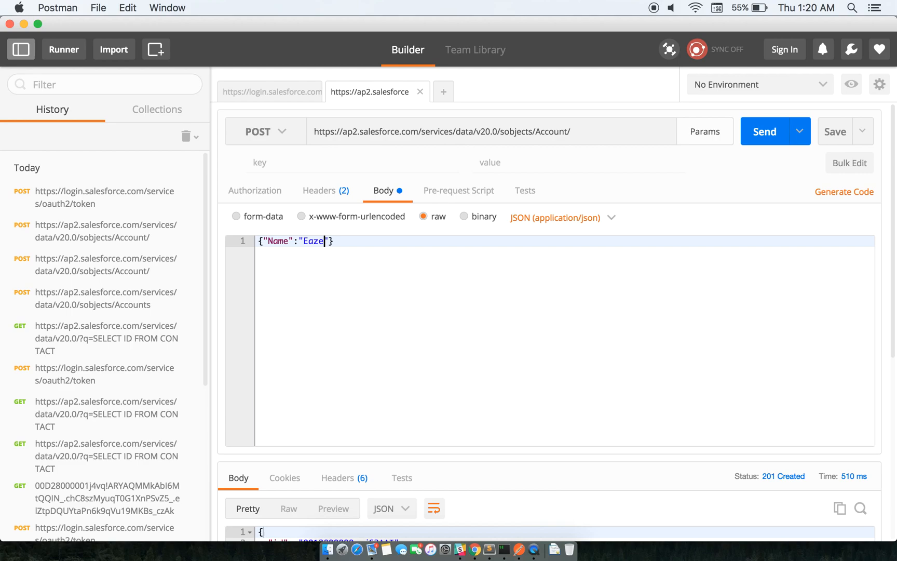
{"action": "type", "text": "hub Accou"}
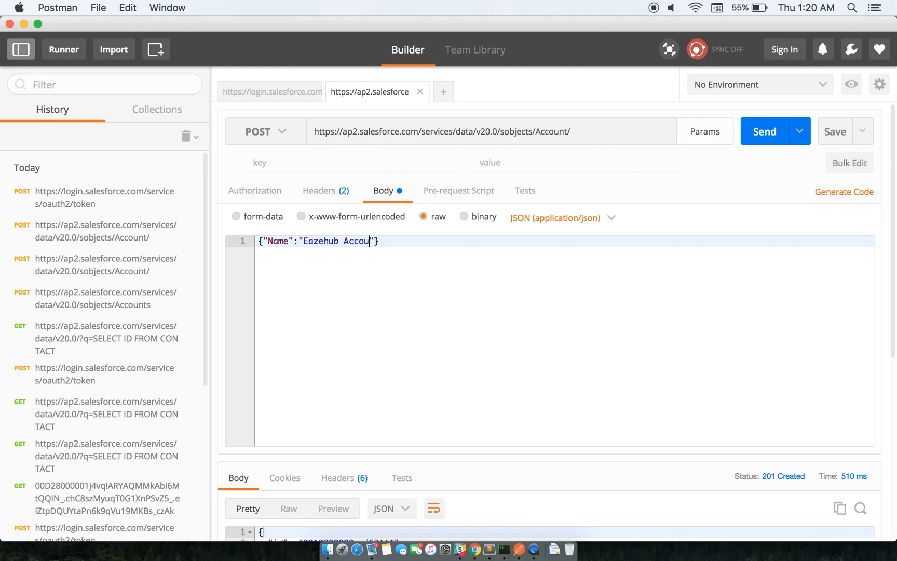
{"action": "scroll", "scroll_direction": "down", "scroll_amount": 3}
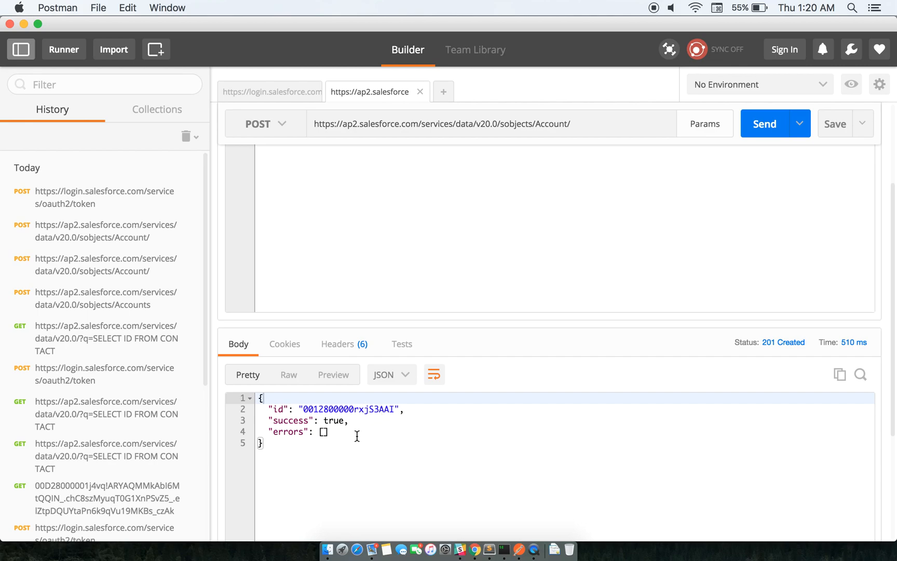
Send the Eazehub Account request and highlight the new record id in the 201 response
{"action": "left_click", "coordinate": [764, 123]}
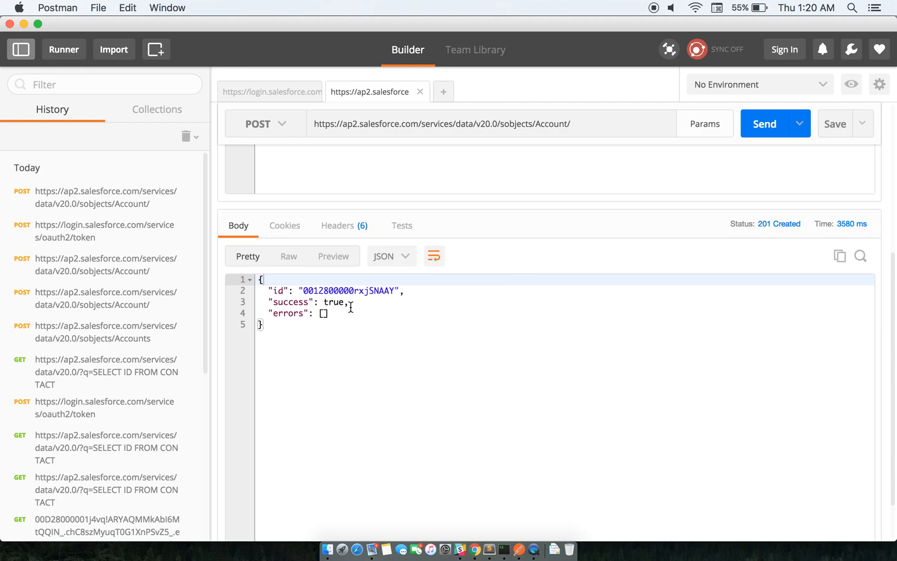
{"action": "double_click", "coordinate": [347, 291]}
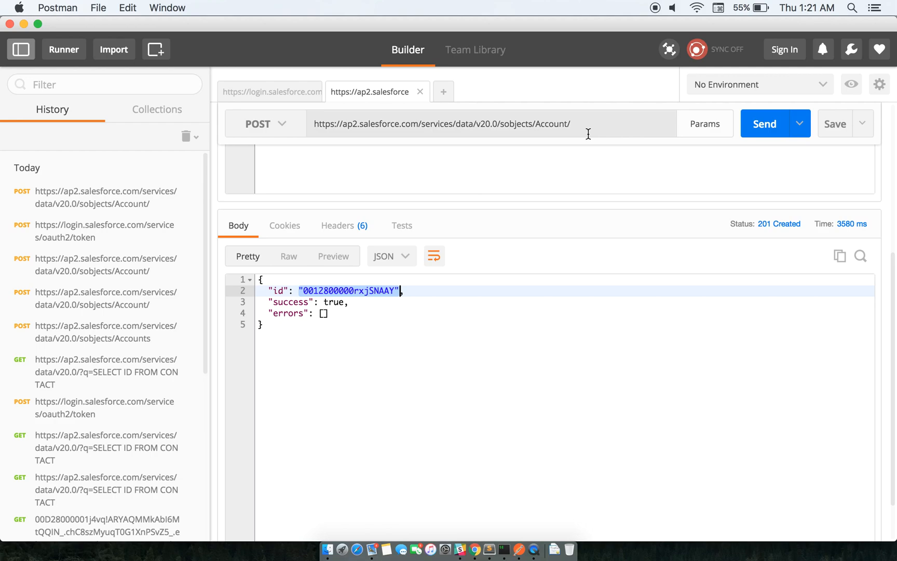
{"action": "mouse_move", "coordinate": [588, 140]}
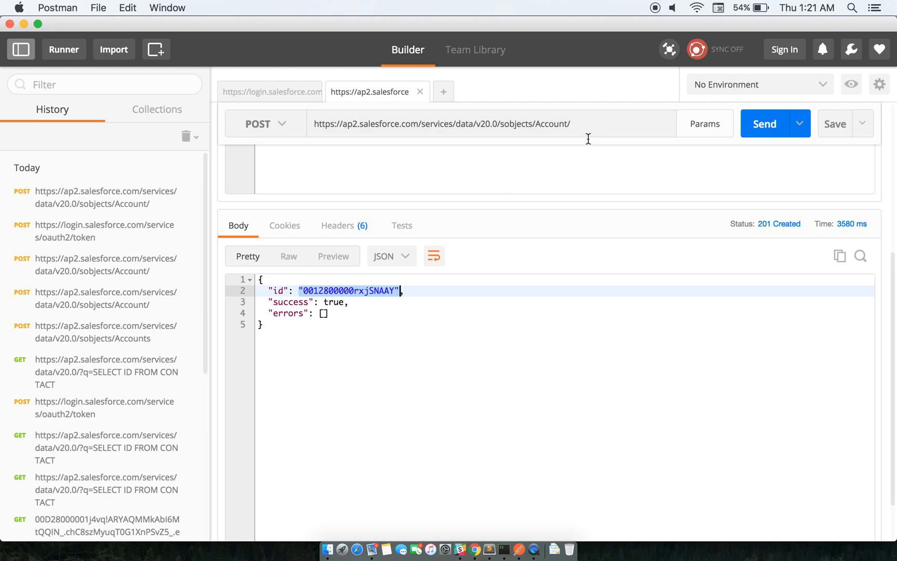